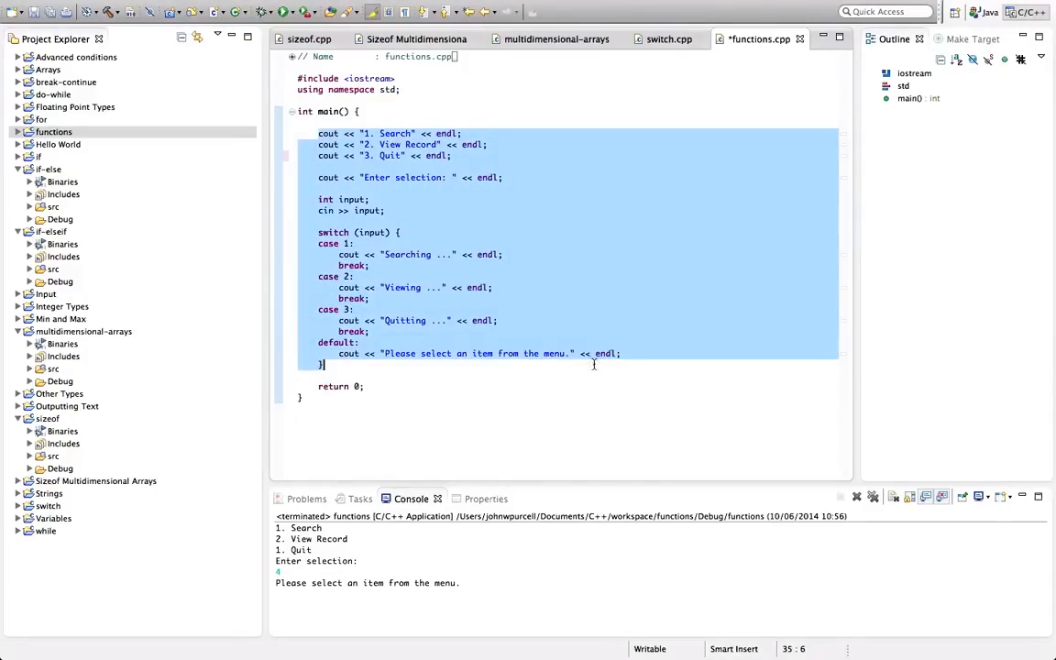
- Begin a new declaration with return type void on the line above int main()
left_click(381, 111)
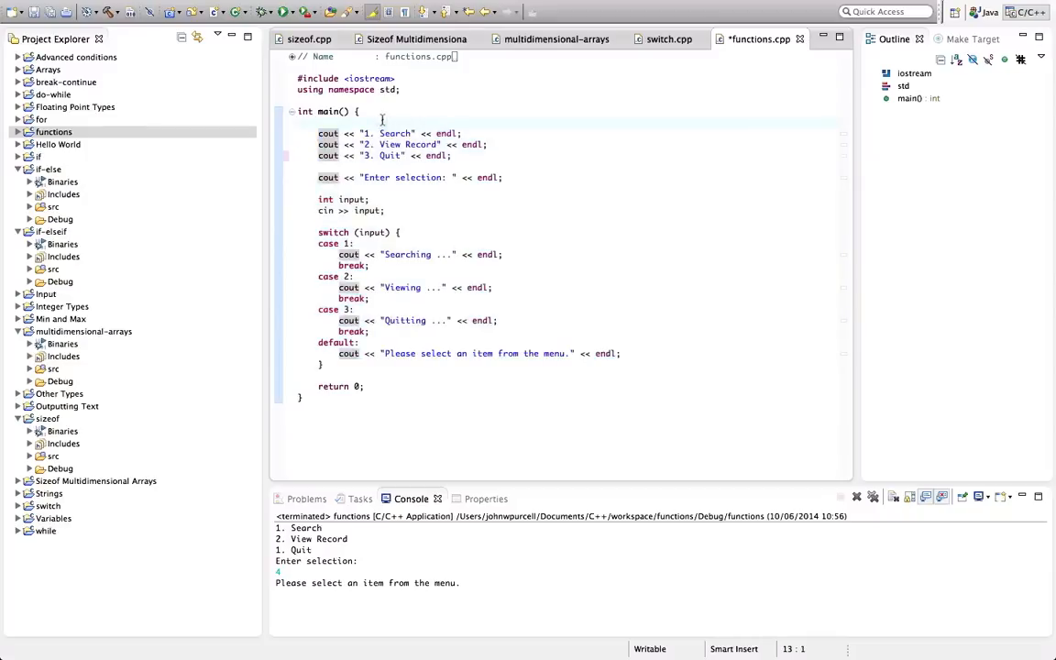
type("void")
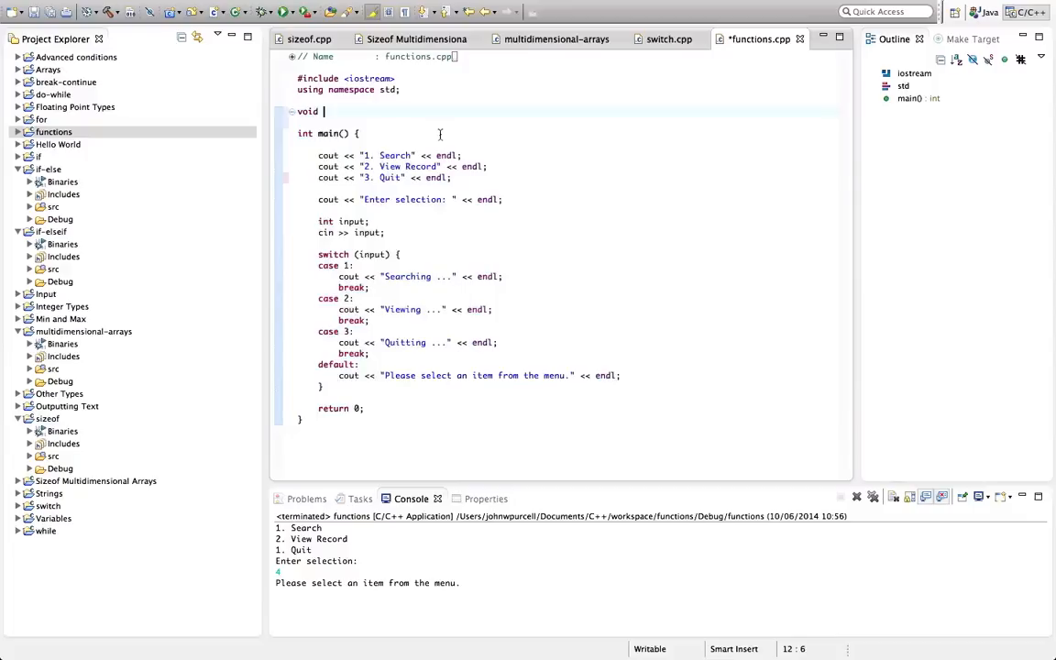
- Finish the declaration as void showMenu() so the outline lists showMenu()
type("showMenu()")
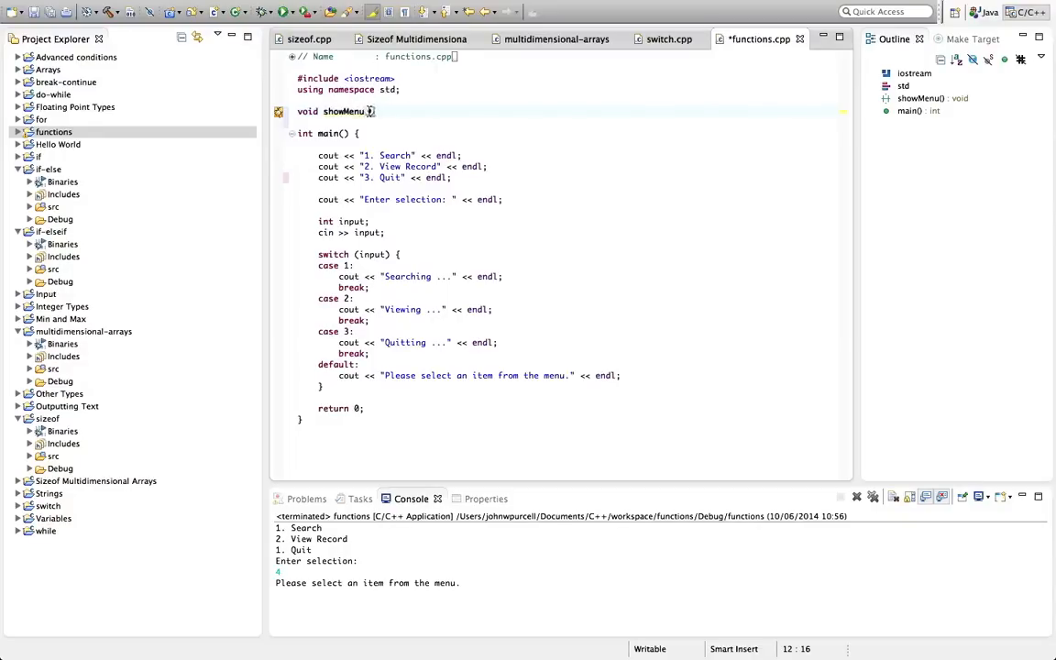